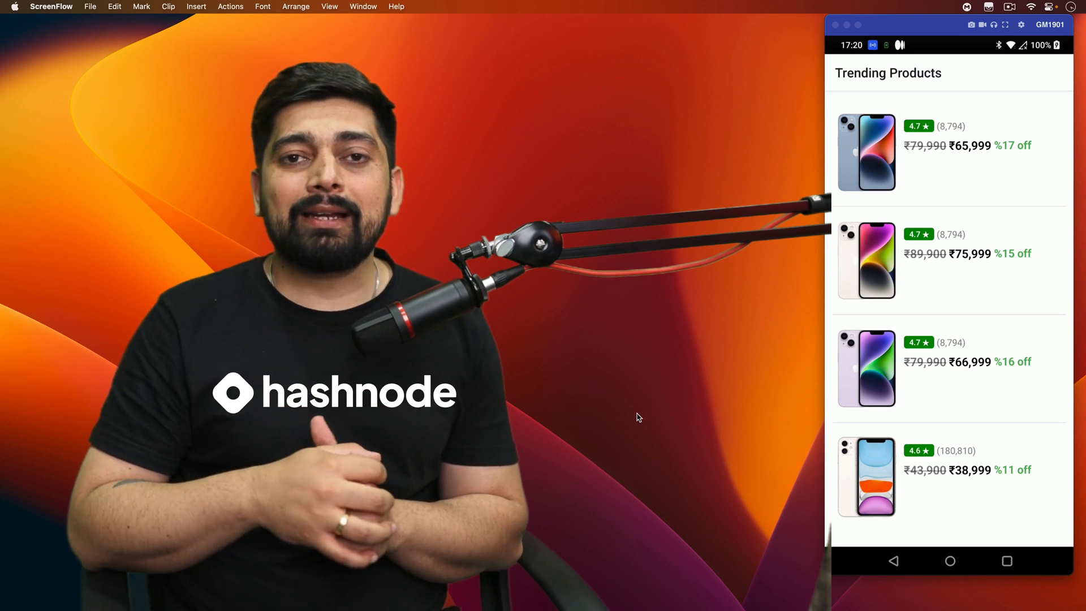
pyautogui.moveTo(748, 333)
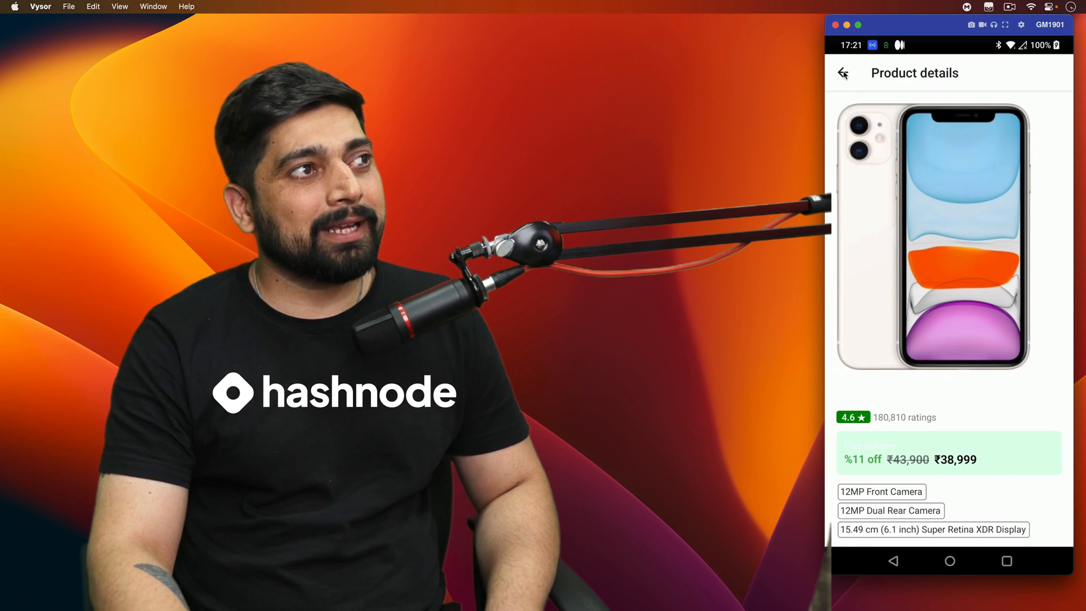
pyautogui.click(842, 72)
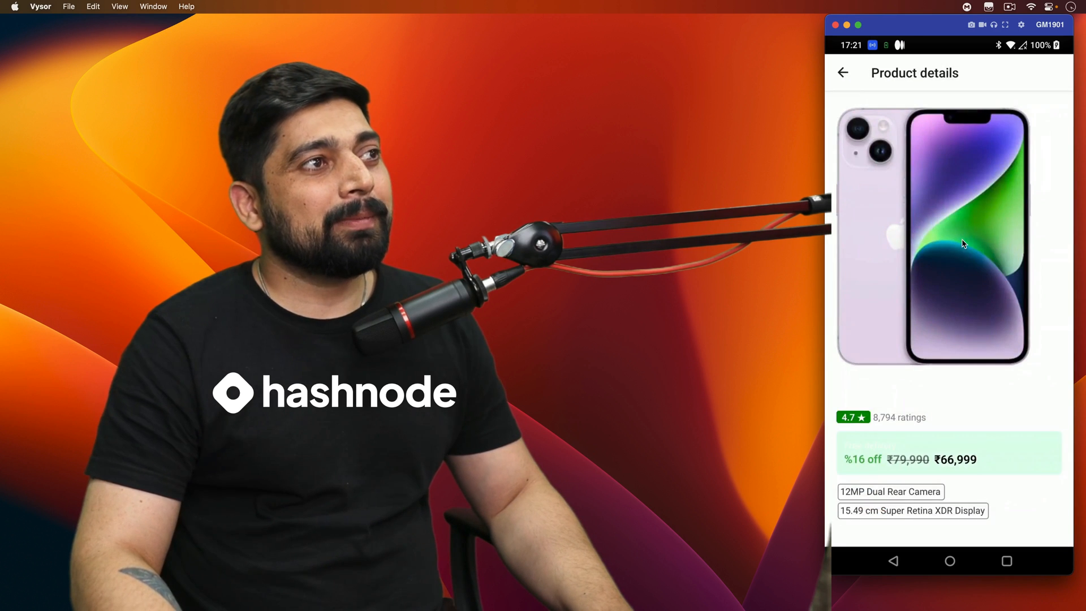
pyautogui.click(842, 72)
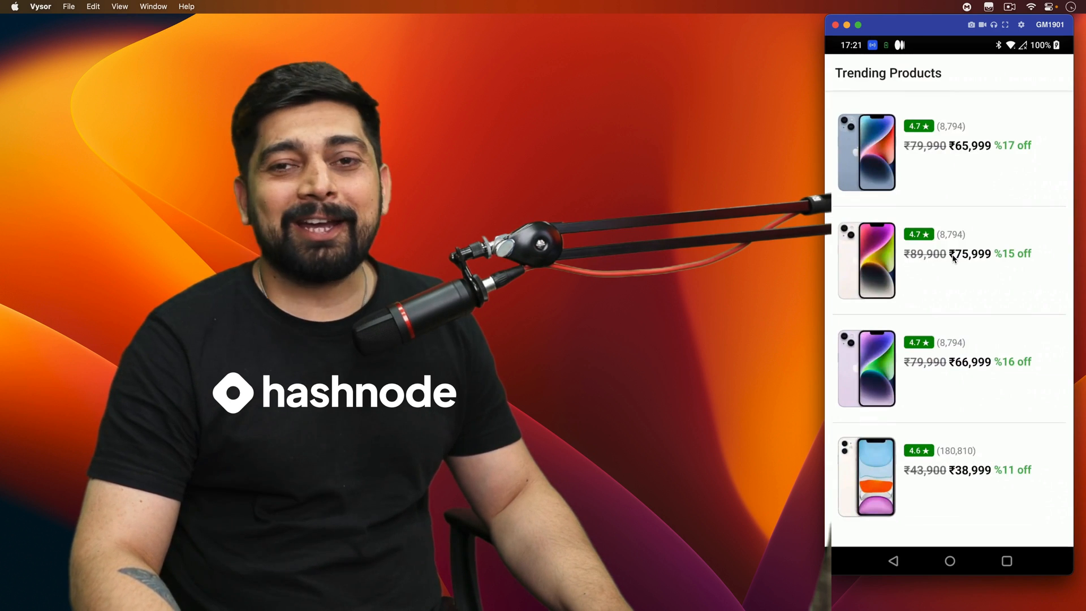